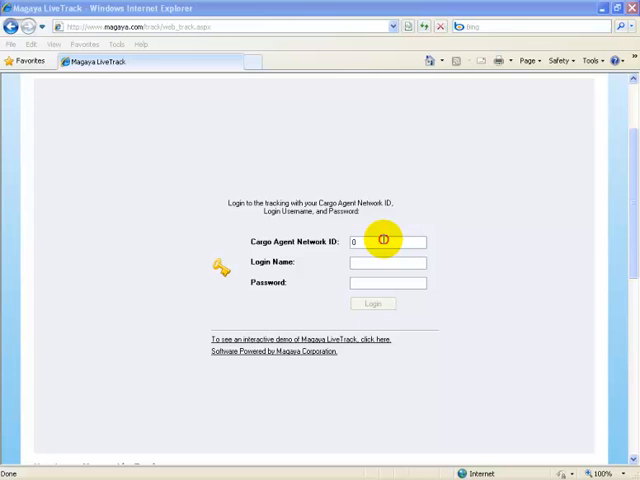
Step: Enter network ID 139, login name DEMO CUSTOMER and the password on the sign-in page
text(1)
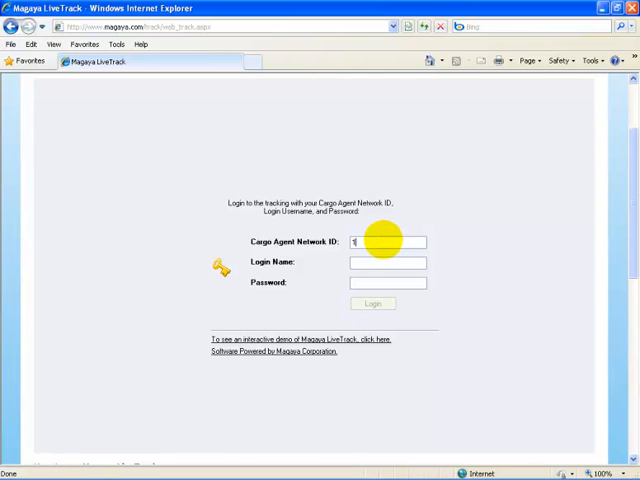
text(3944)
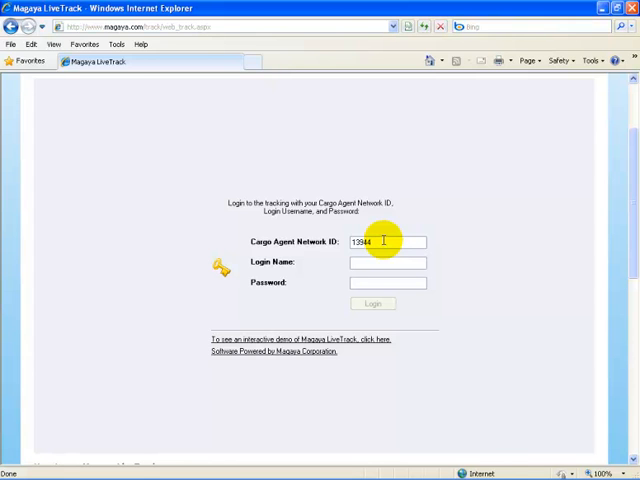
text(DEMOCU)
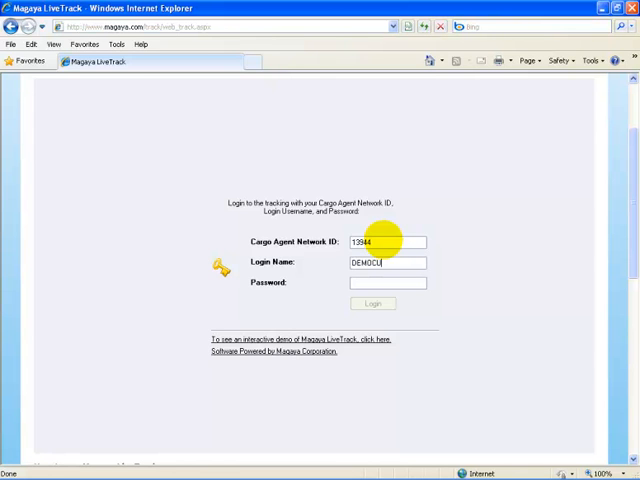
text(STOMER)
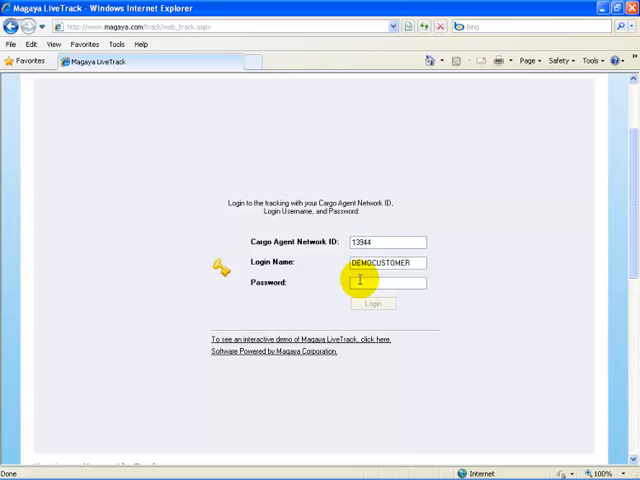
text(••••••)
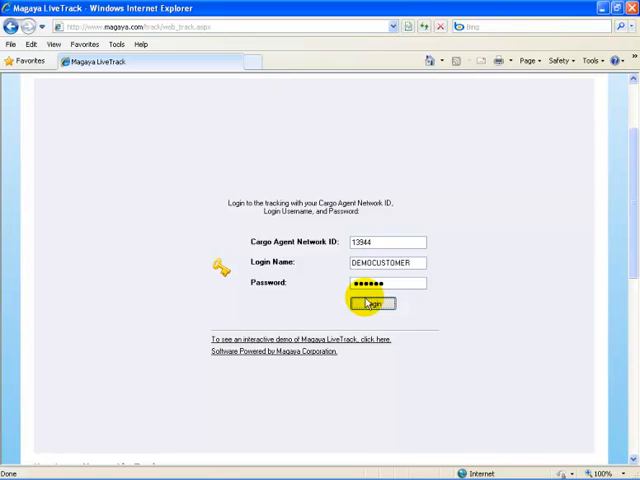
Step: Sign in and bring up this month's shipments list showing the two in-transit shipments
click(372, 304)
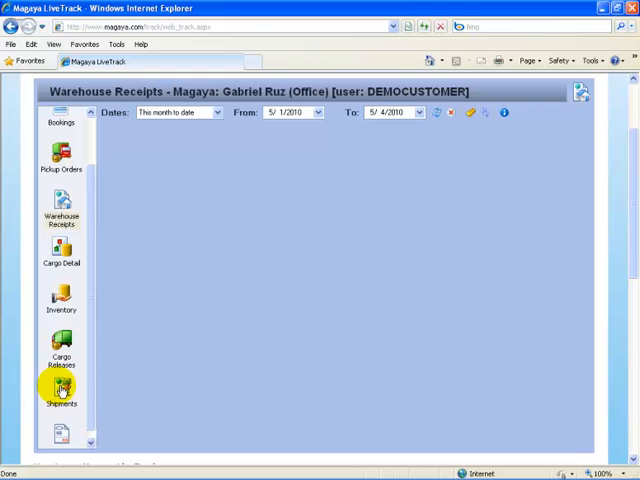
click(60, 390)
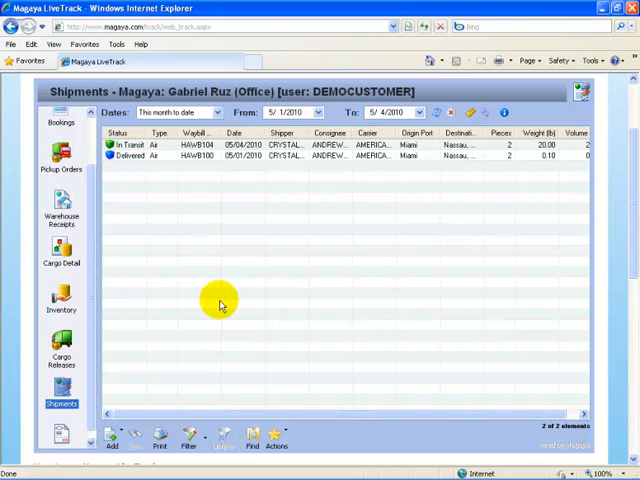
mouse_move(236, 292)
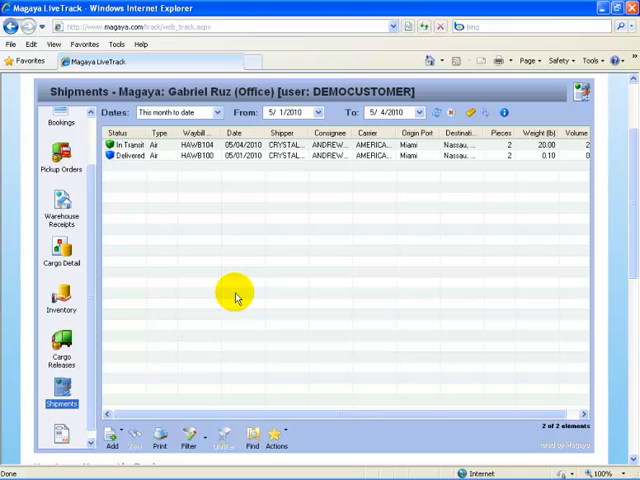
Step: Start a new air shipment and switch the cargo lookup from warehouse receipt toward part number
click(118, 436)
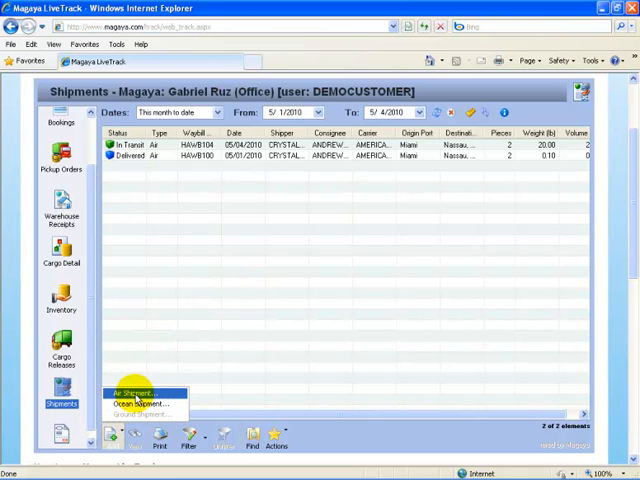
mouse_move(140, 404)
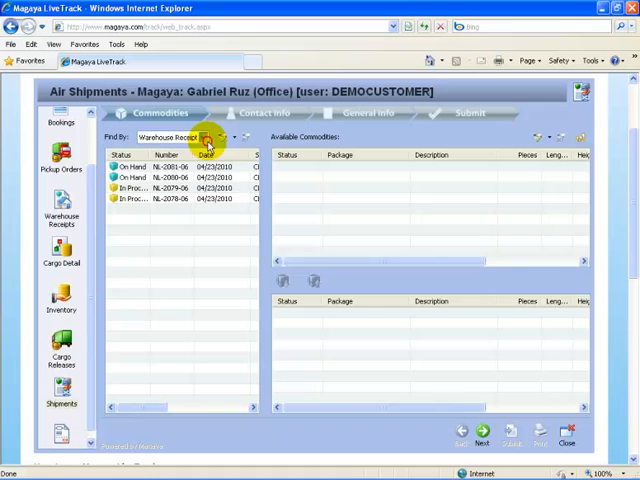
click(210, 136)
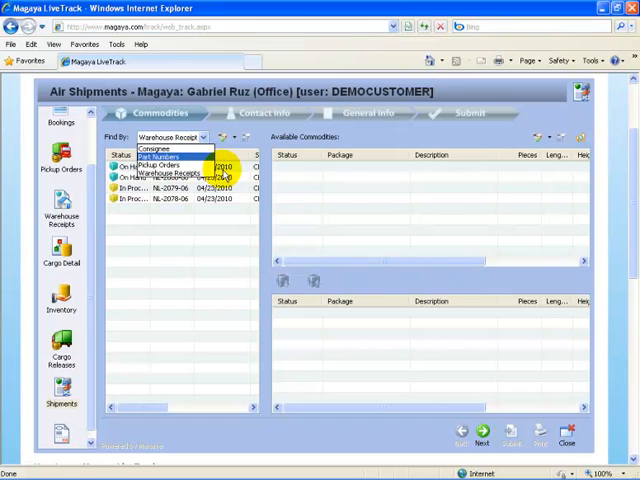
click(164, 164)
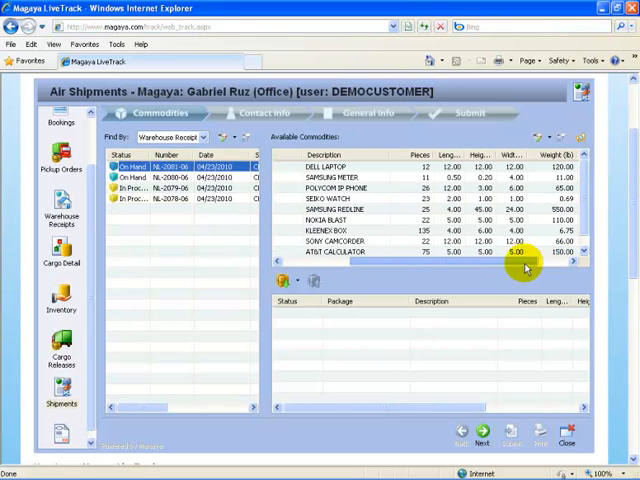
click(164, 176)
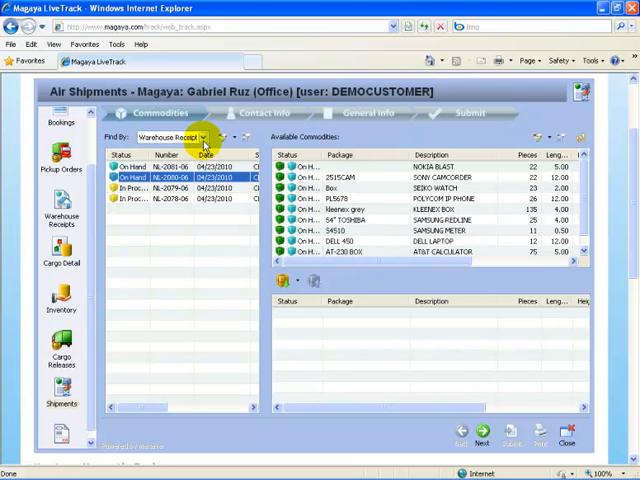
click(204, 136)
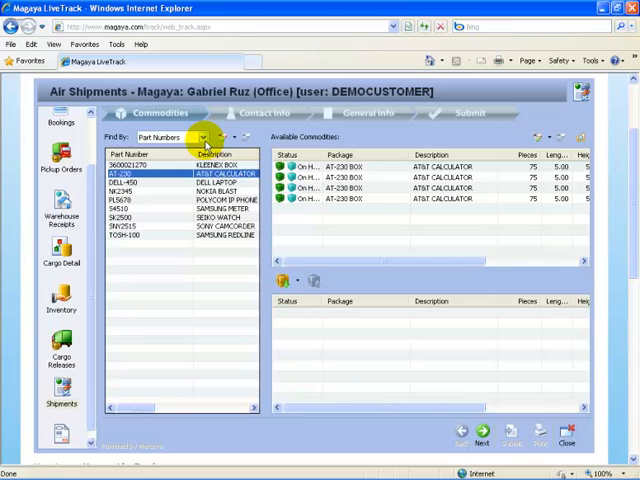
Step: Look up cargo by part number and add 4 Kleenex box pieces to the shipment
click(200, 136)
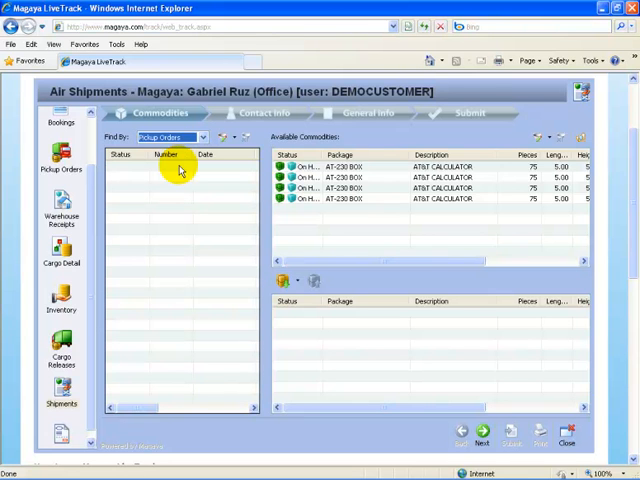
click(200, 136)
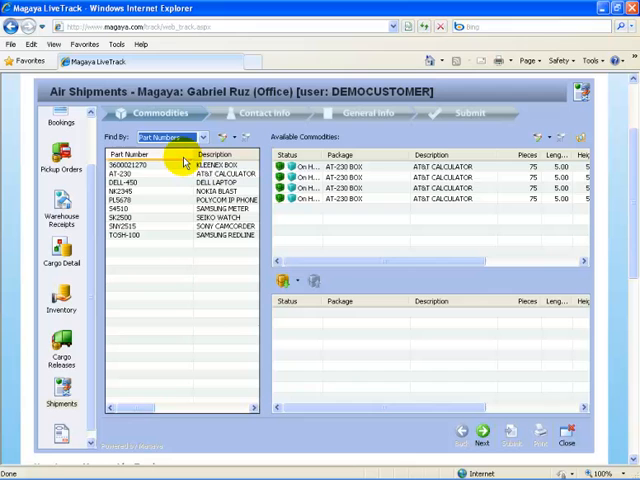
click(150, 164)
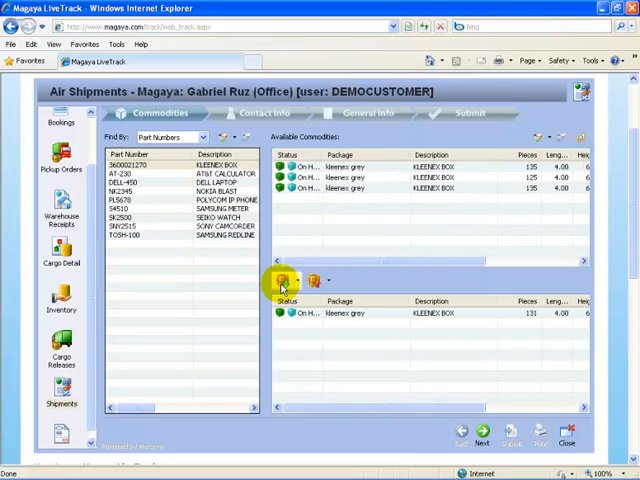
click(284, 280)
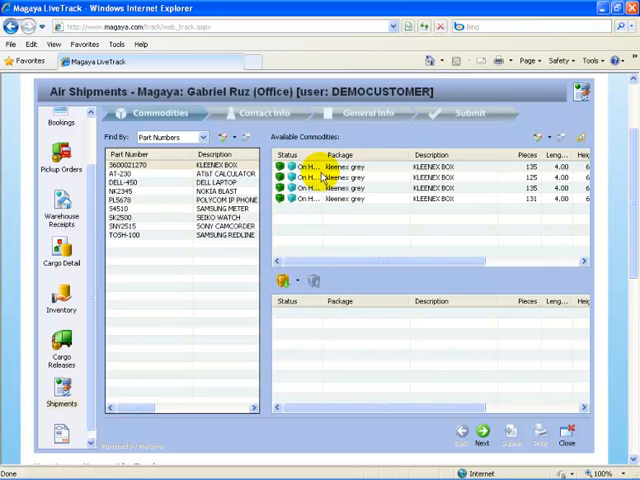
click(284, 280)
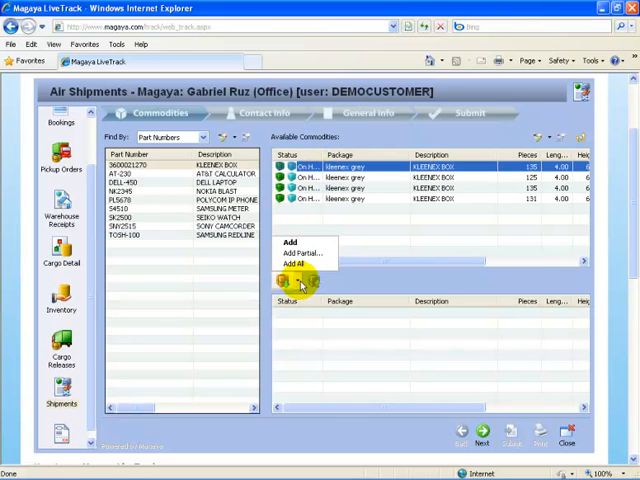
click(300, 252)
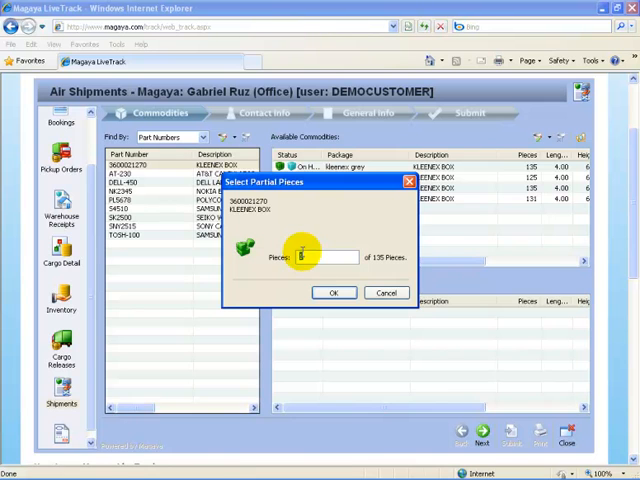
text(4)
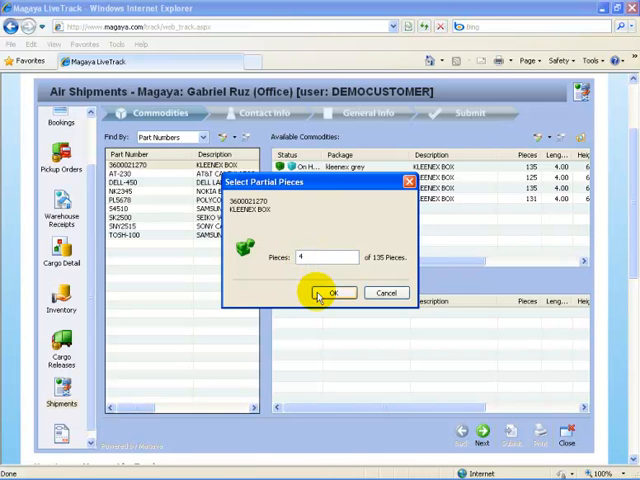
click(332, 292)
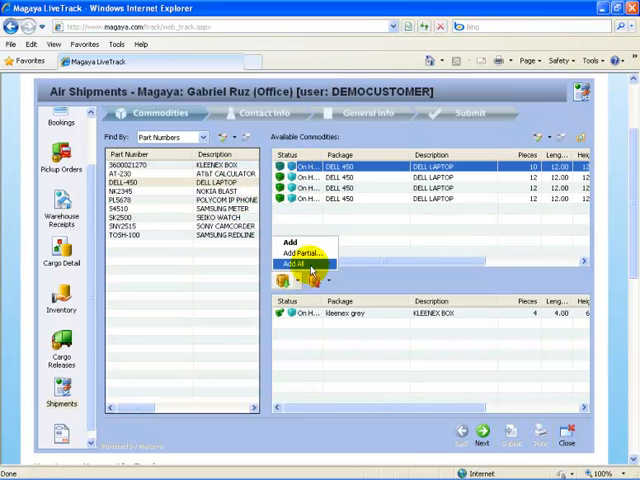
Step: Add a partial quantity of the Dell laptops to the shipment
click(308, 250)
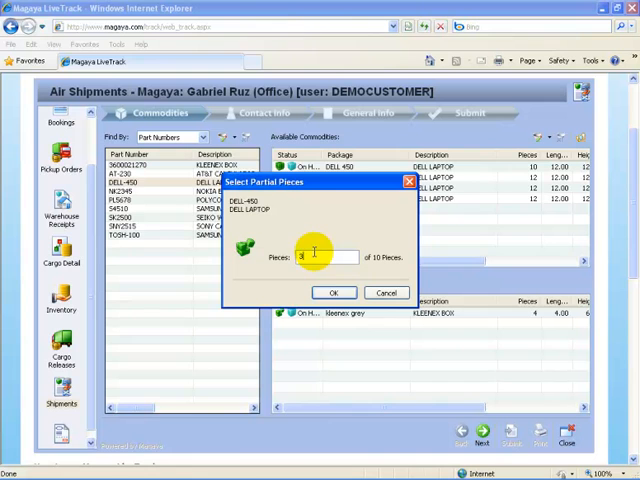
click(332, 292)
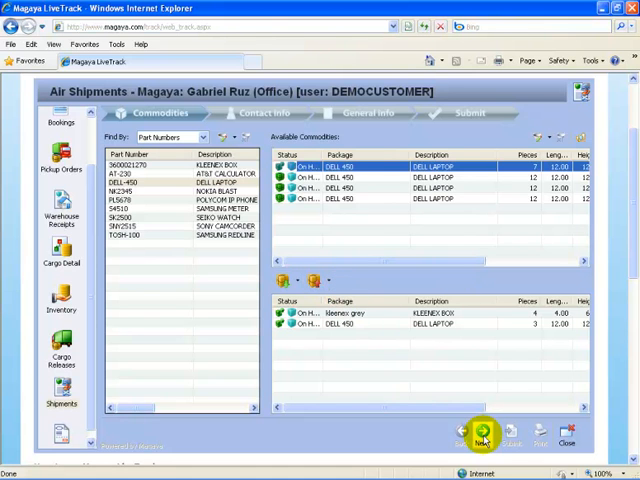
Step: Enter consignee MY CUSTOMER OVERSEAS with contact JOHN SMITH and phone on the contact info step
click(480, 436)
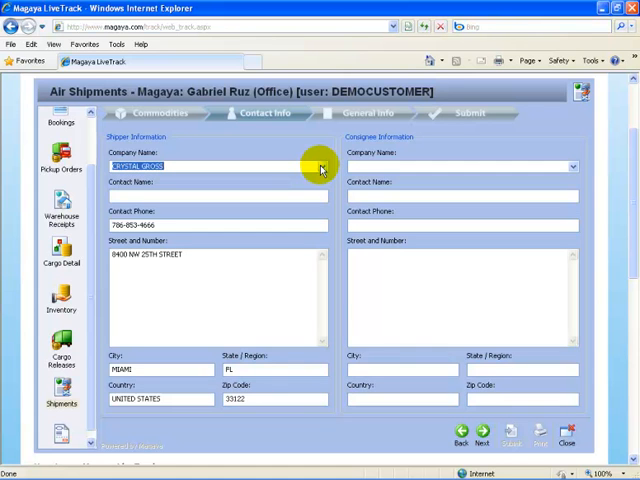
mouse_move(296, 160)
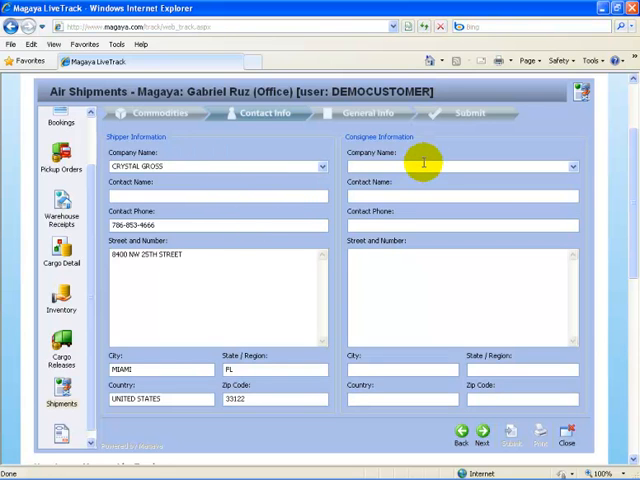
text(M)
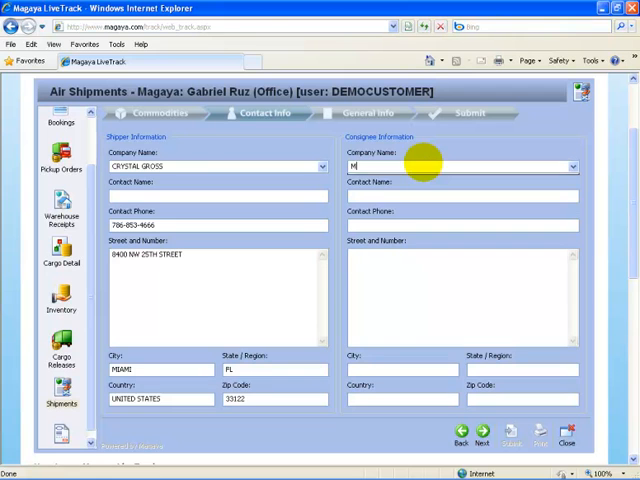
text(Y CUSTOM)
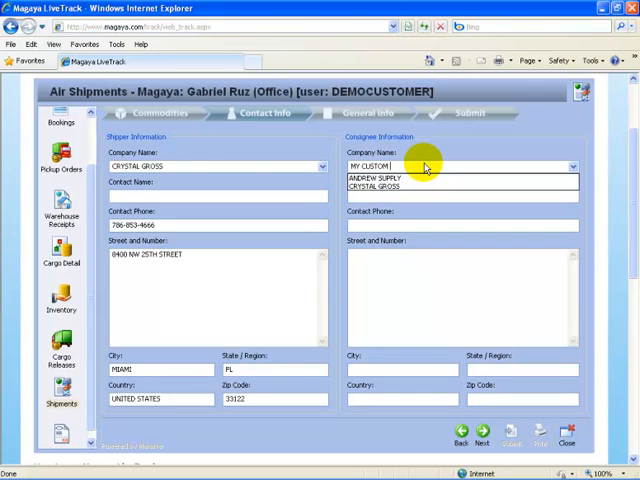
text(OVERSEAS)
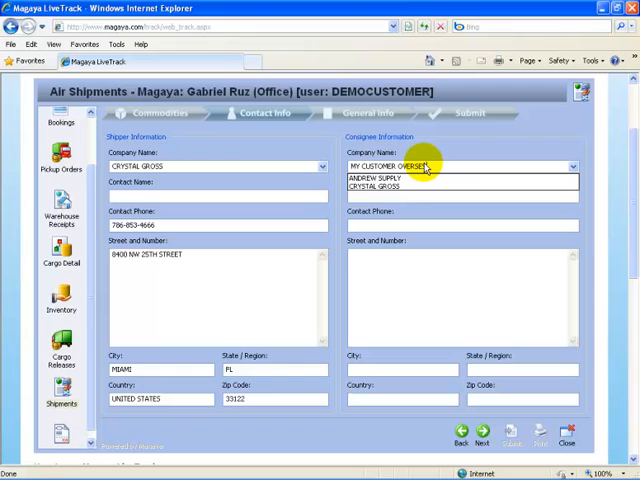
click(418, 166)
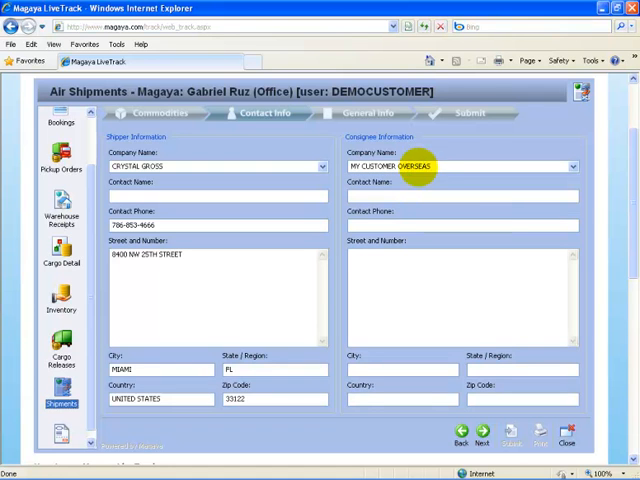
text(JOHN)
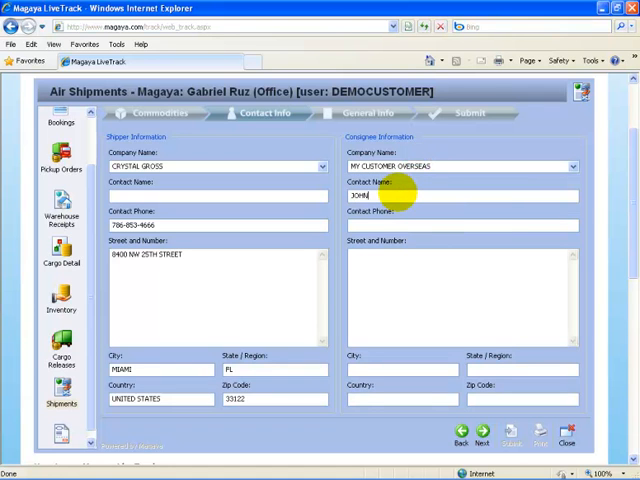
text(SMITH)
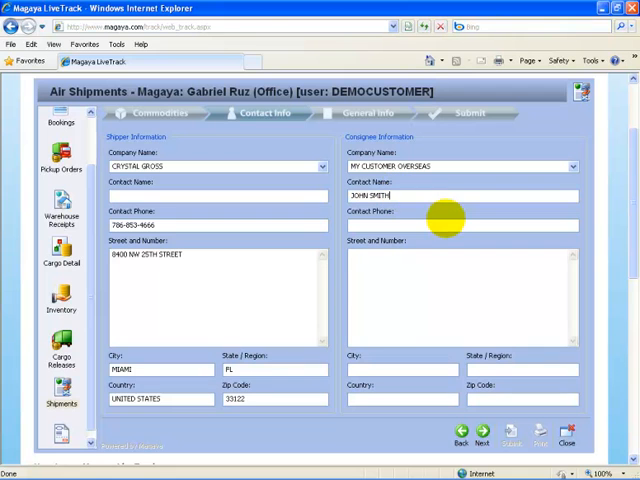
text(55-251-352)
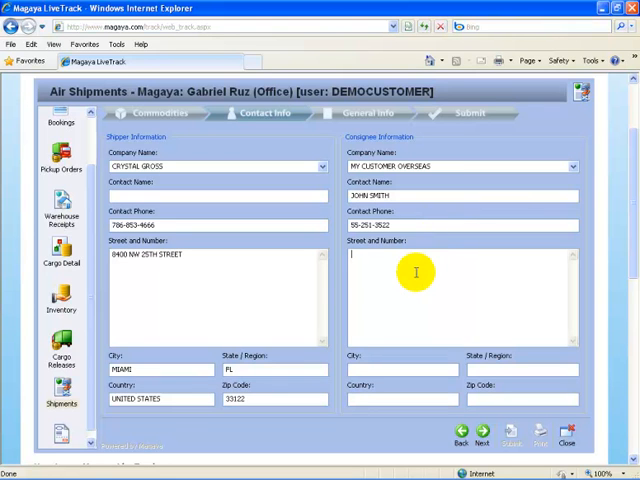
text(25 CRUISE LANE)
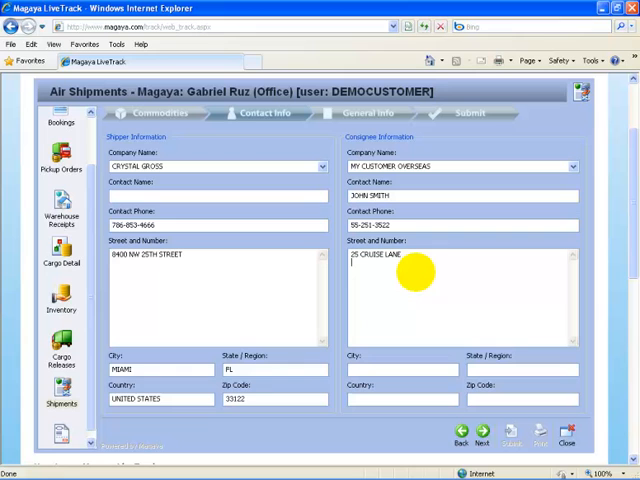
text(NASSAU,)
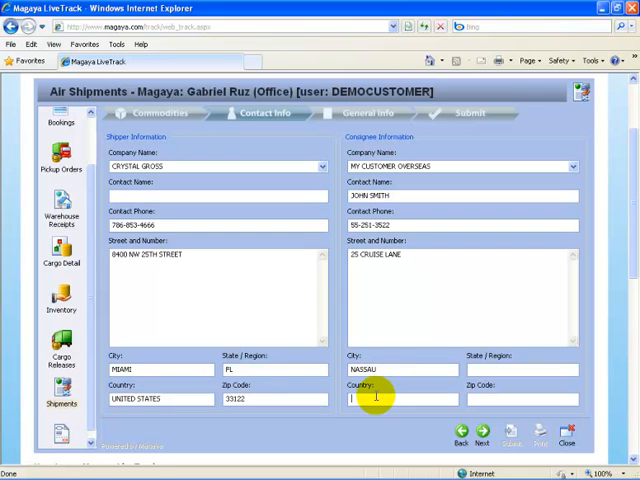
text(BAHAMAS)
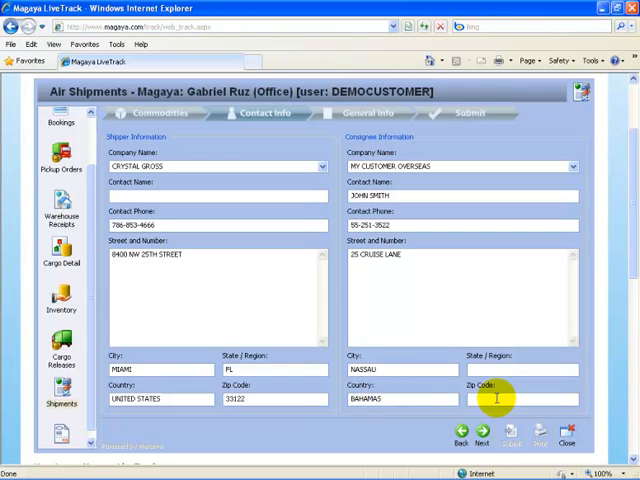
text(L16TV)
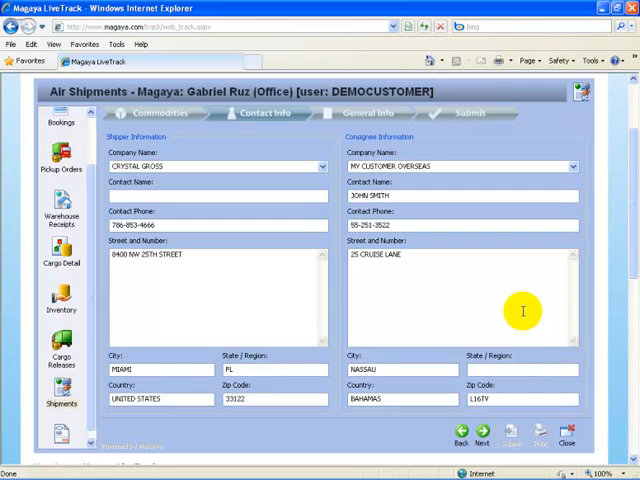
click(484, 436)
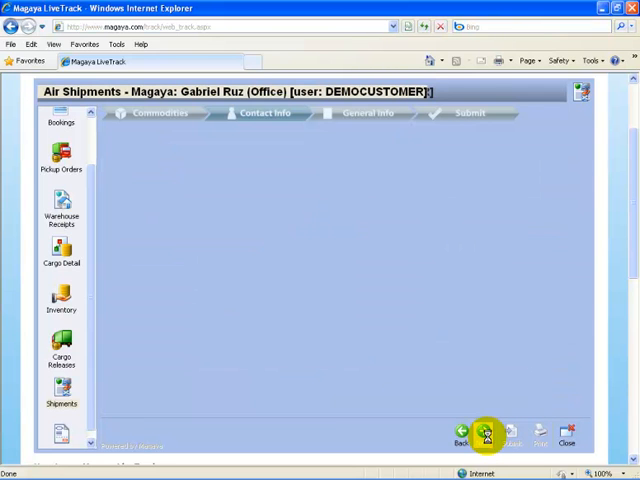
click(484, 432)
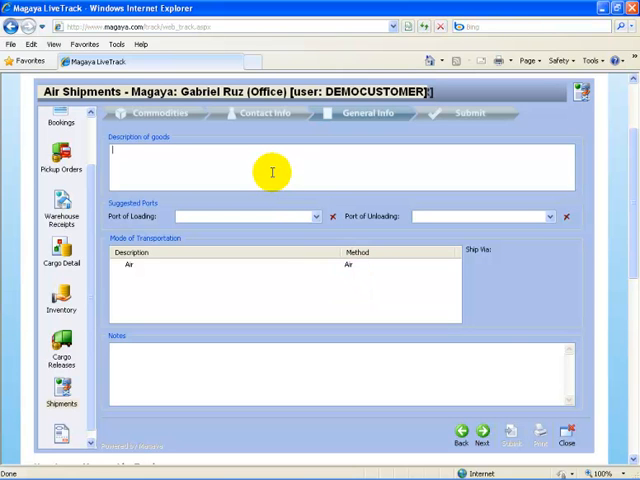
Step: Describe goods as FREIGHT OF ALL KIND, Miami to Nassau, note 'PLEASE PACK CONTENTS IN ONE BOX', and reach the summary
text(FREIGHT OF ALL KIND)
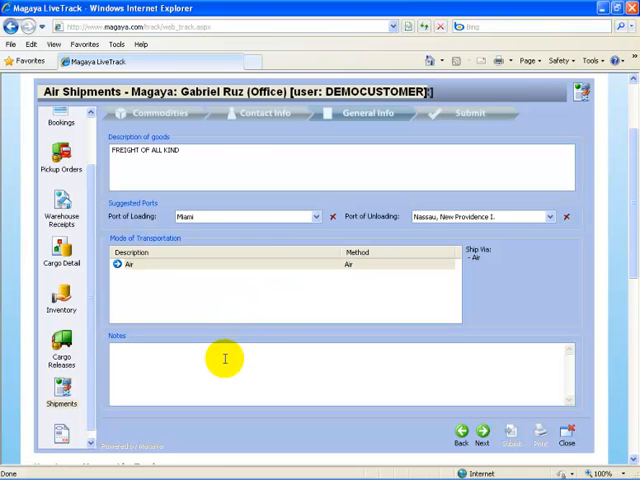
text(PLESA)
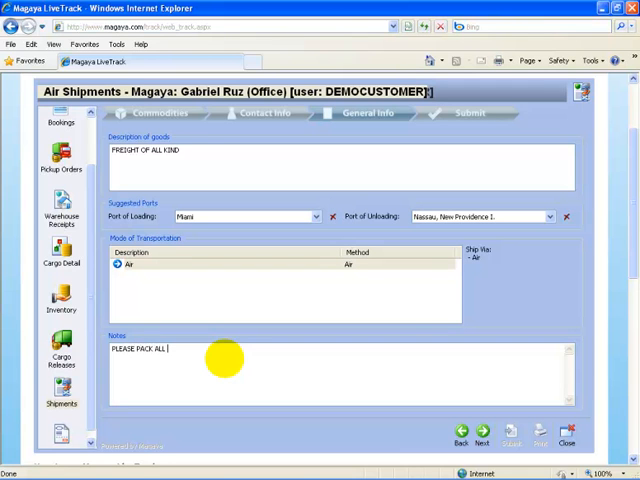
text(CONTENTS IN)
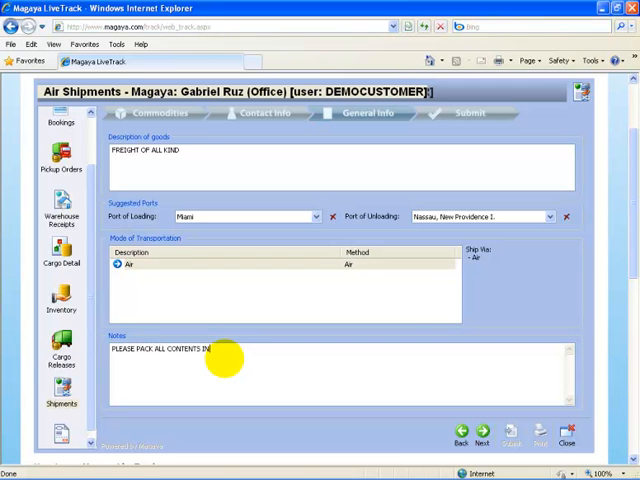
text(ONE BOX)
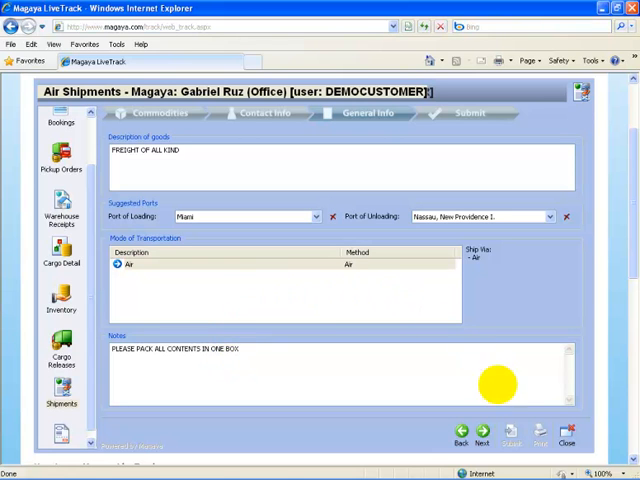
click(482, 432)
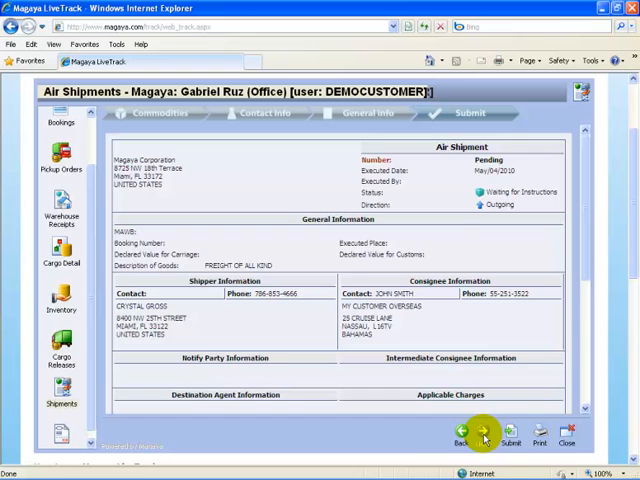
mouse_move(572, 288)
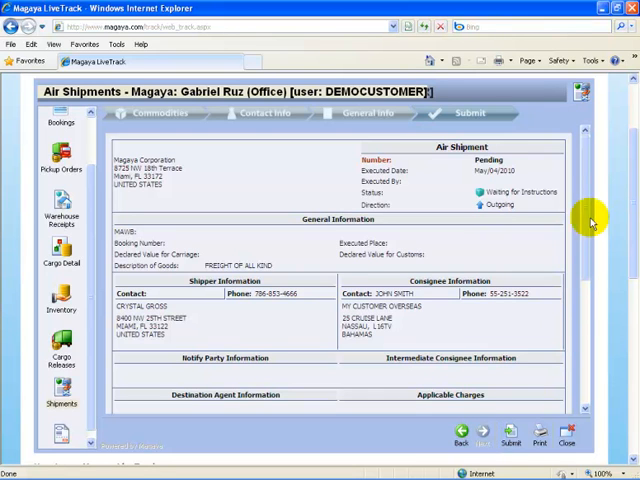
mouse_move(480, 210)
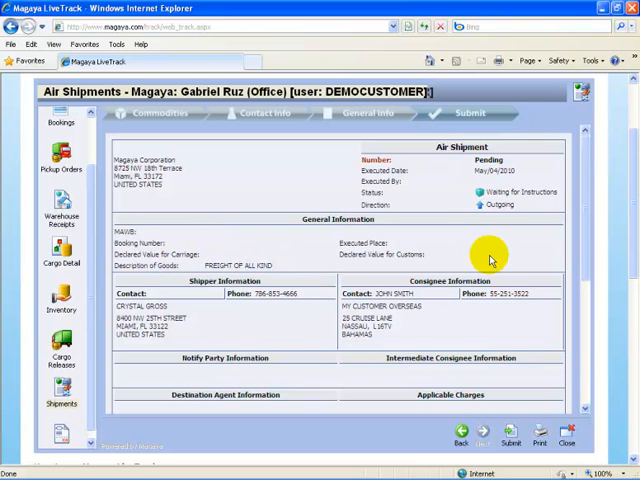
Step: Review the summary and submit the air shipping instruction so it receives a house bill number
scroll(down, 3)
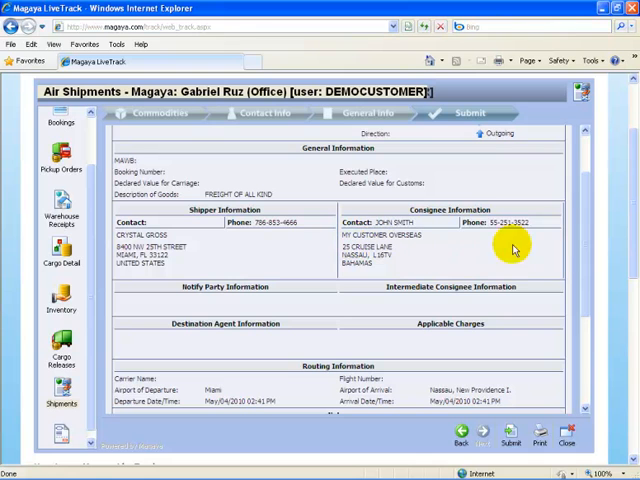
scroll(down, 3)
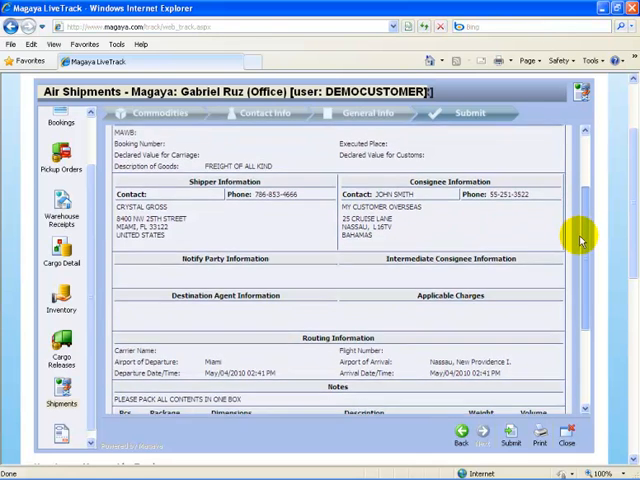
scroll(down, 3)
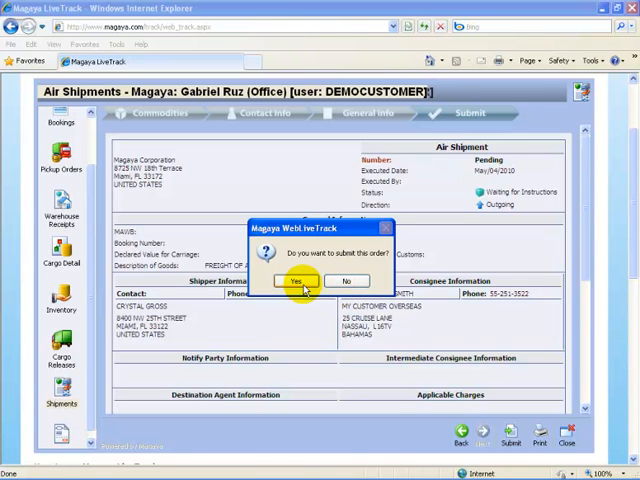
click(296, 280)
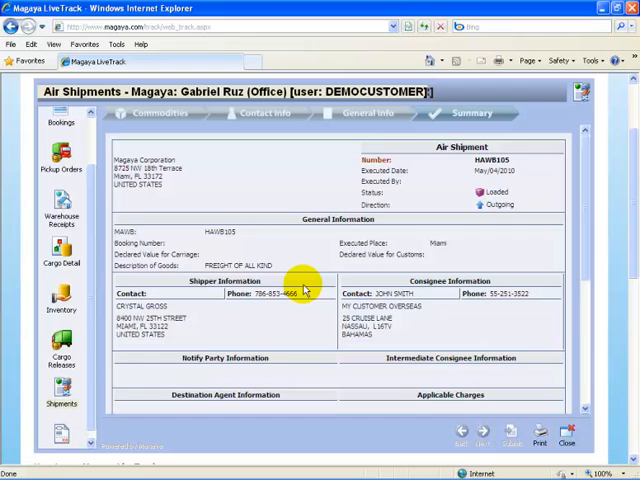
mouse_move(404, 168)
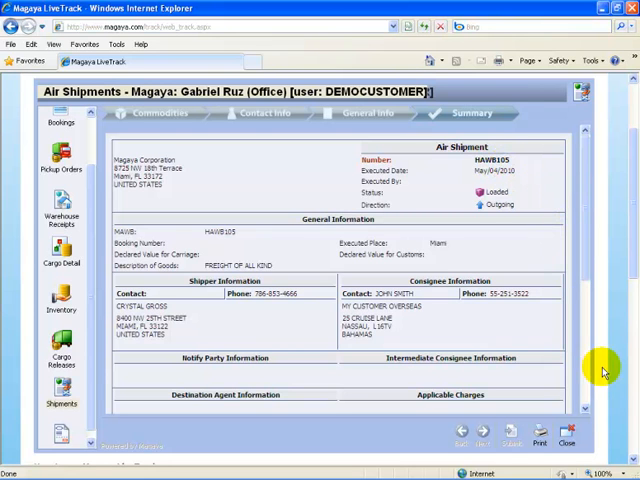
Step: Close the submitted air shipment and return to the shipments list
click(568, 430)
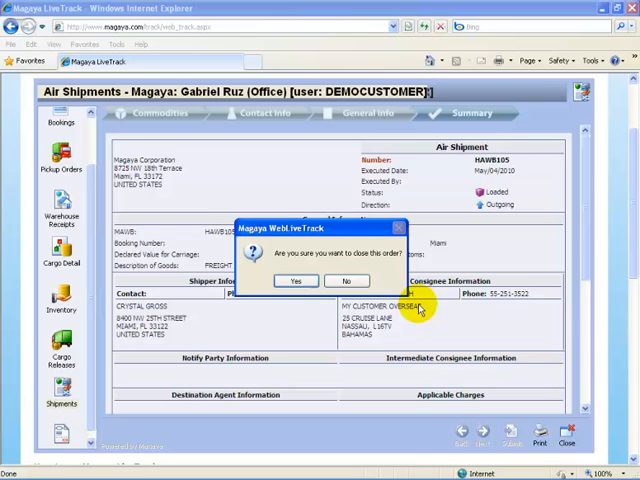
click(296, 280)
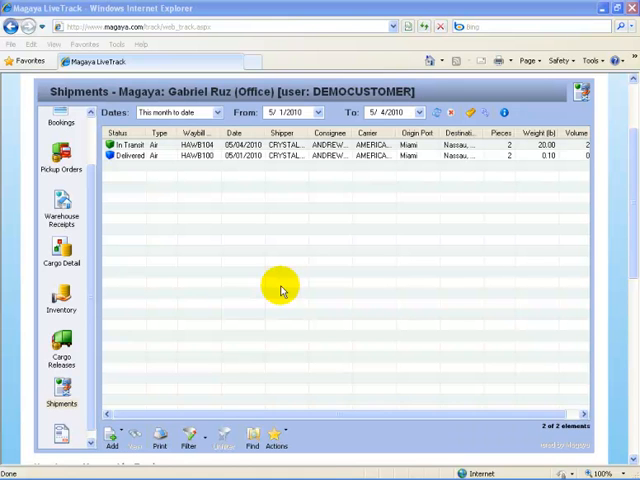
Step: Start a new ocean shipment and add two warehouse-receipt commodities including the Dell laptop
click(108, 436)
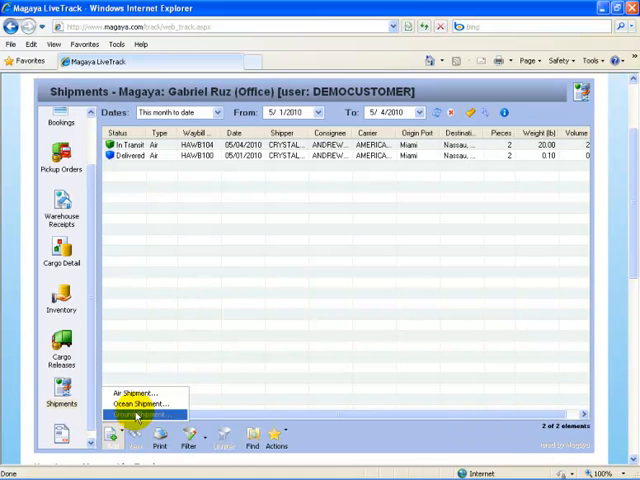
click(136, 404)
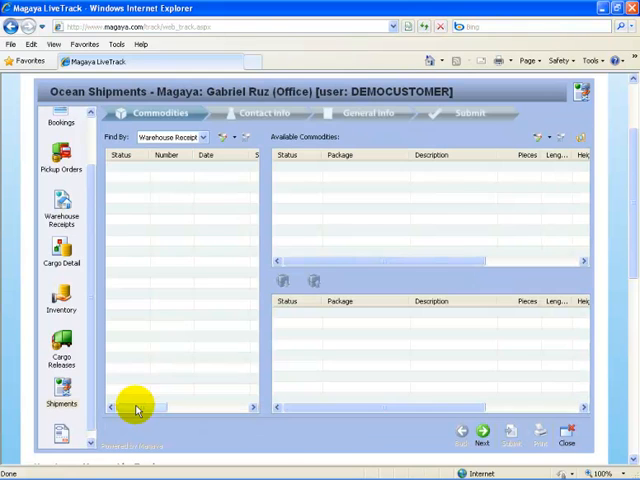
click(200, 136)
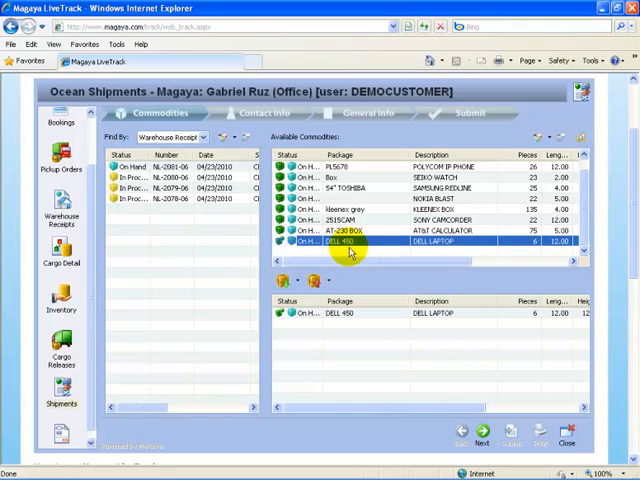
click(350, 220)
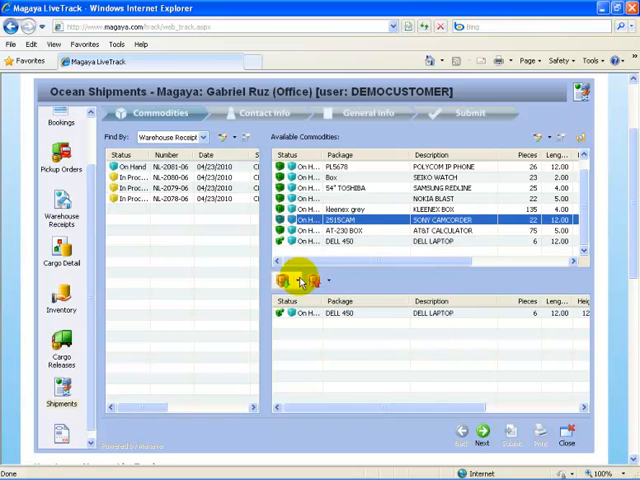
click(302, 280)
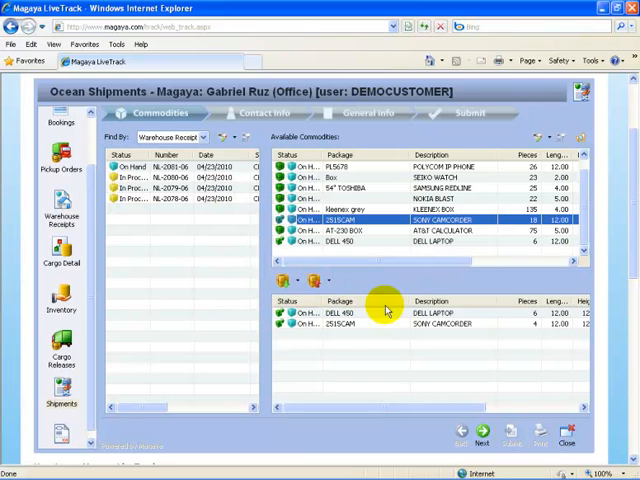
click(484, 432)
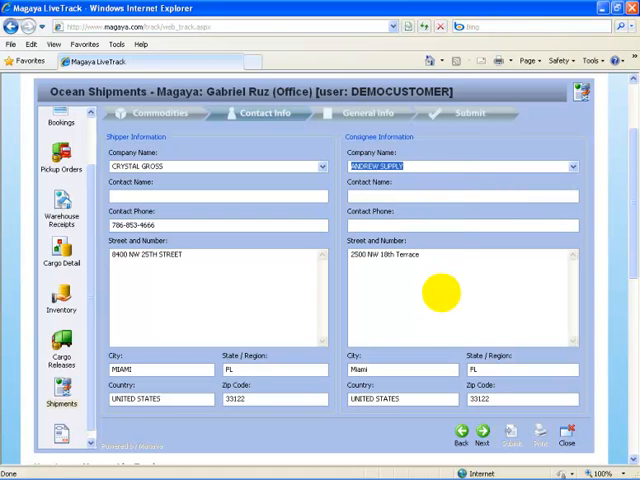
Step: Keep the shipper and consignee addresses and move on to the general details step
click(480, 436)
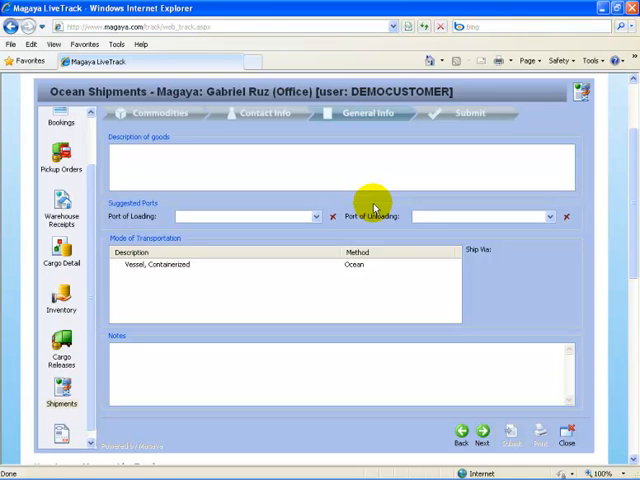
Step: Describe goods as HOUSEHOLD GOODS, set Nassau as port of unloading, and add a 'PLEASE EXPEDITE' note
text(HOUSEHOLD GOODS)
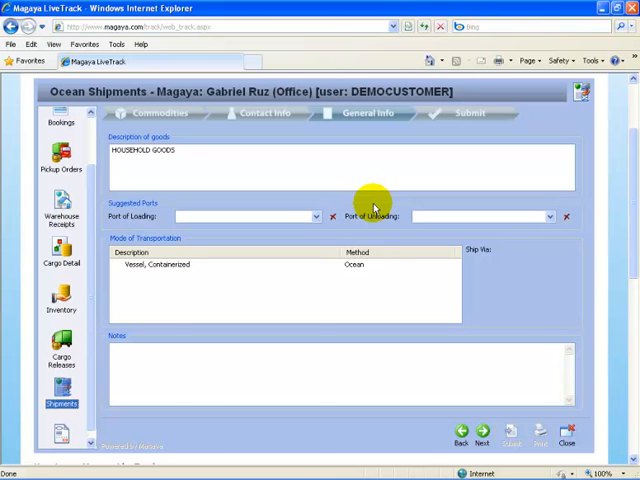
click(312, 216)
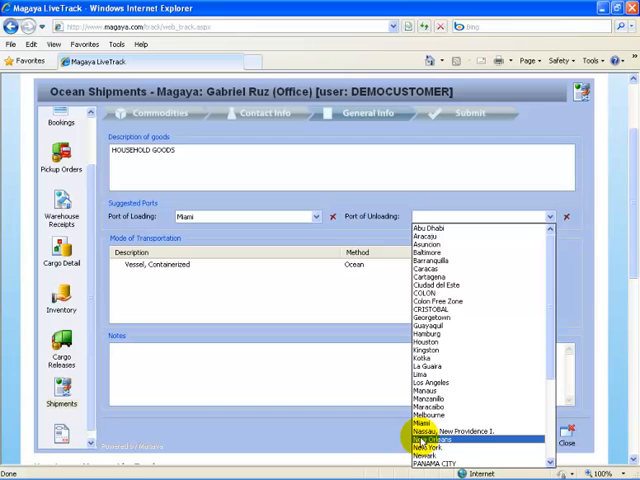
click(460, 432)
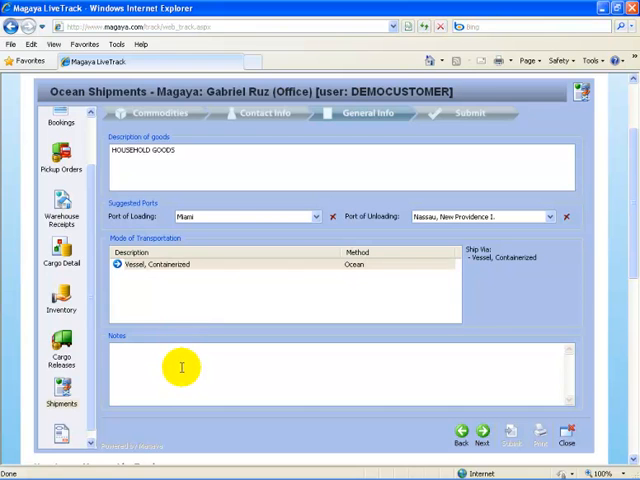
text(PLE)
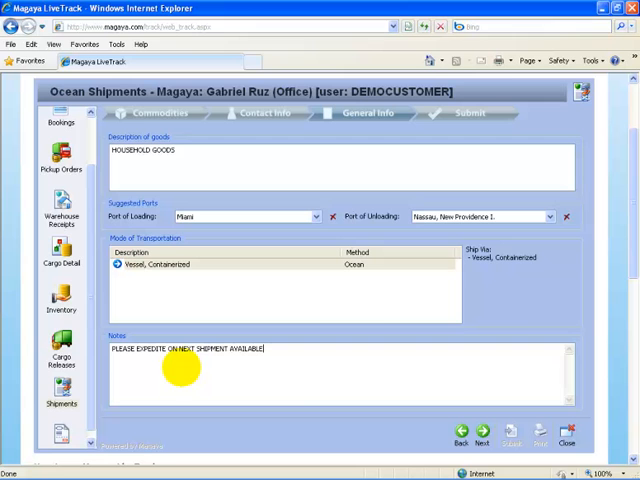
mouse_move(456, 348)
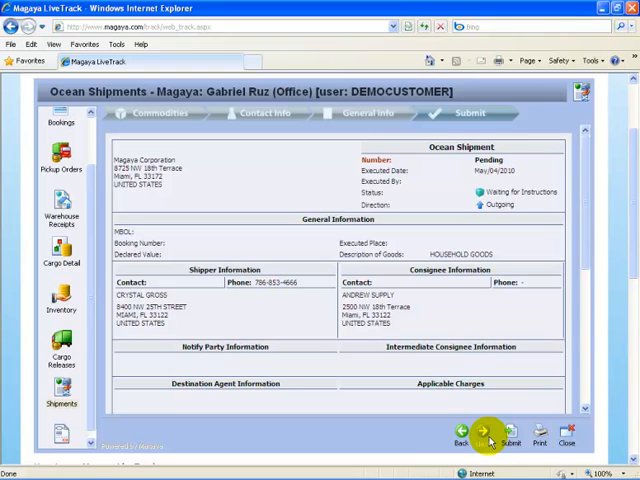
Step: Submit the ocean shipping instruction from the Summary and confirm with Yes
scroll(down, 3)
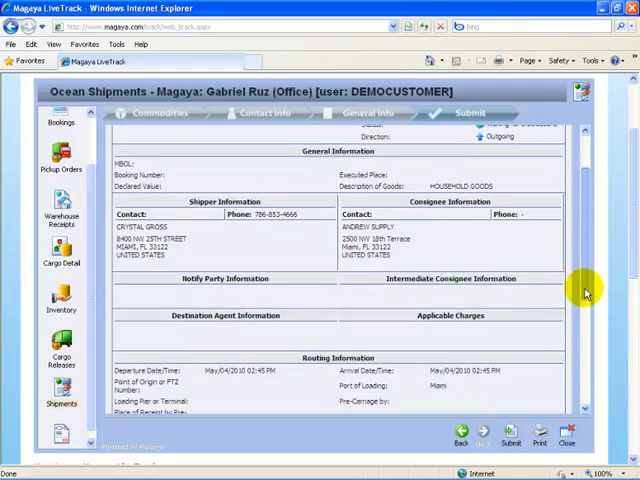
scroll(down, 3)
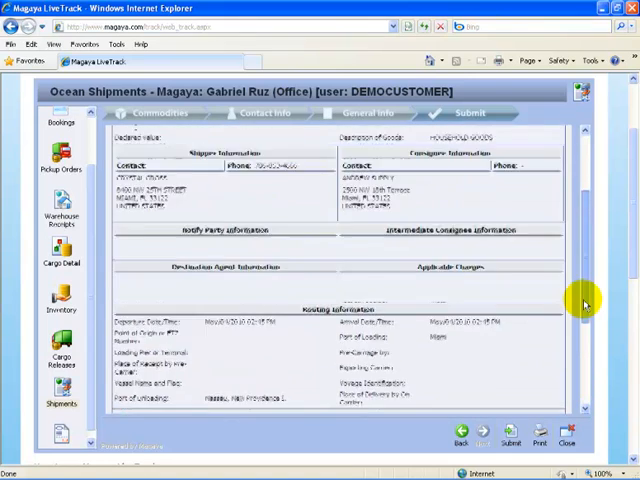
click(512, 436)
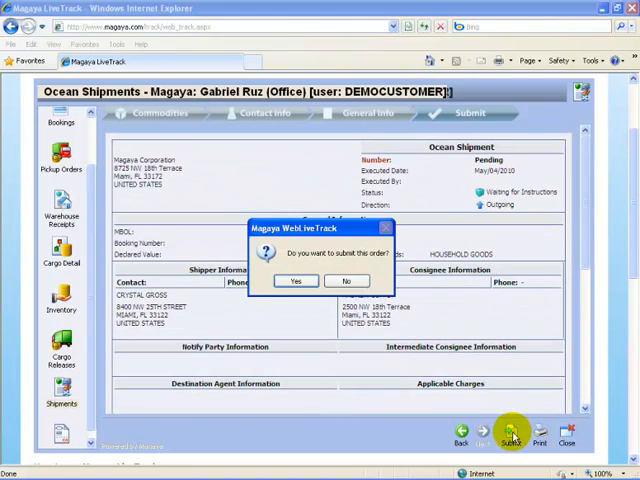
click(296, 280)
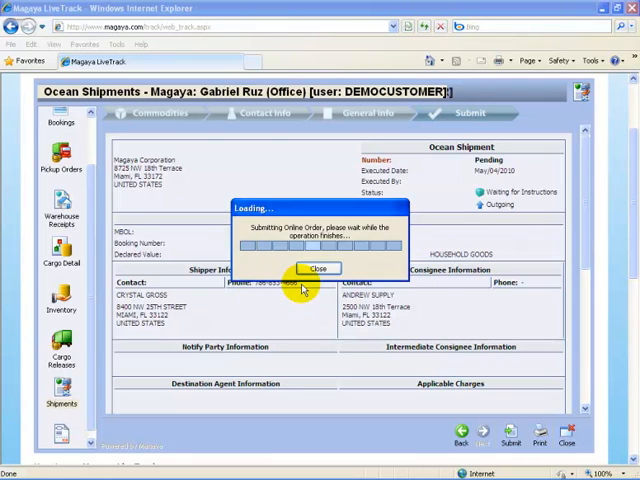